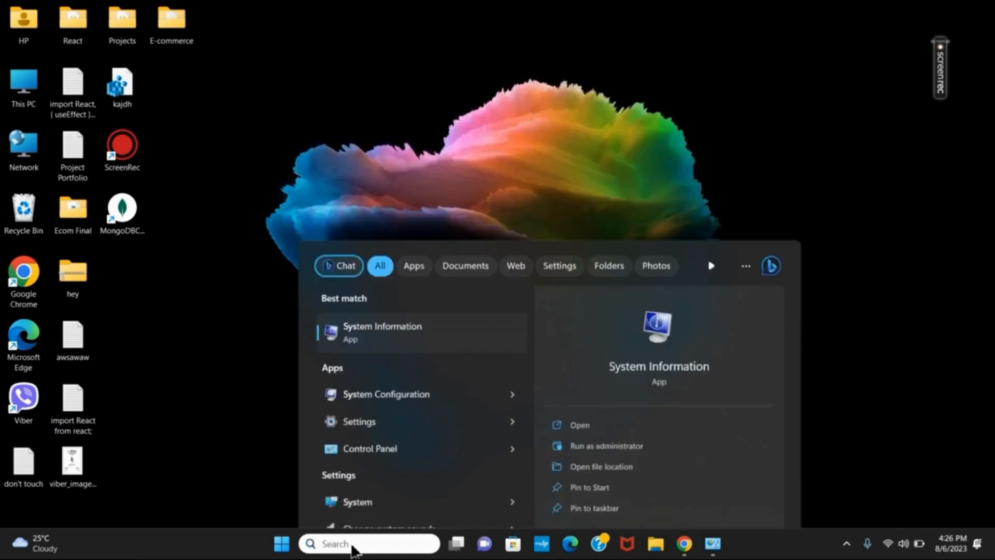
- Launch System Information from the Start search to read the System Type entry
click(383, 330)
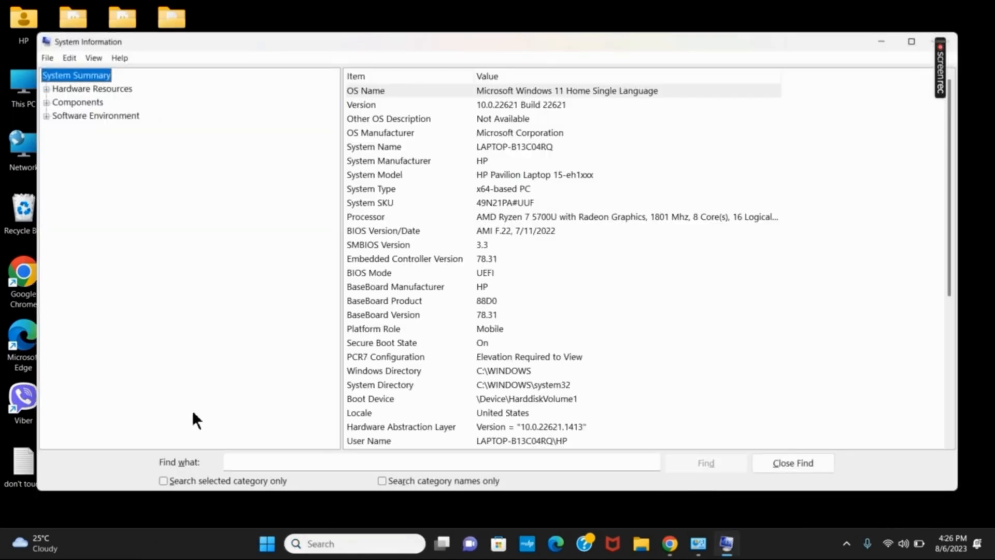
mouse_move(397, 217)
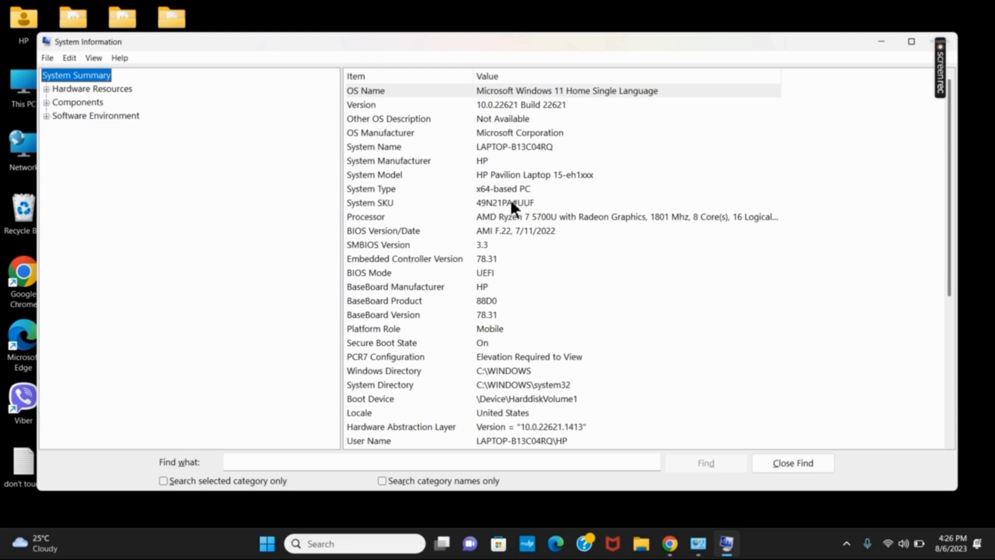
mouse_move(508, 206)
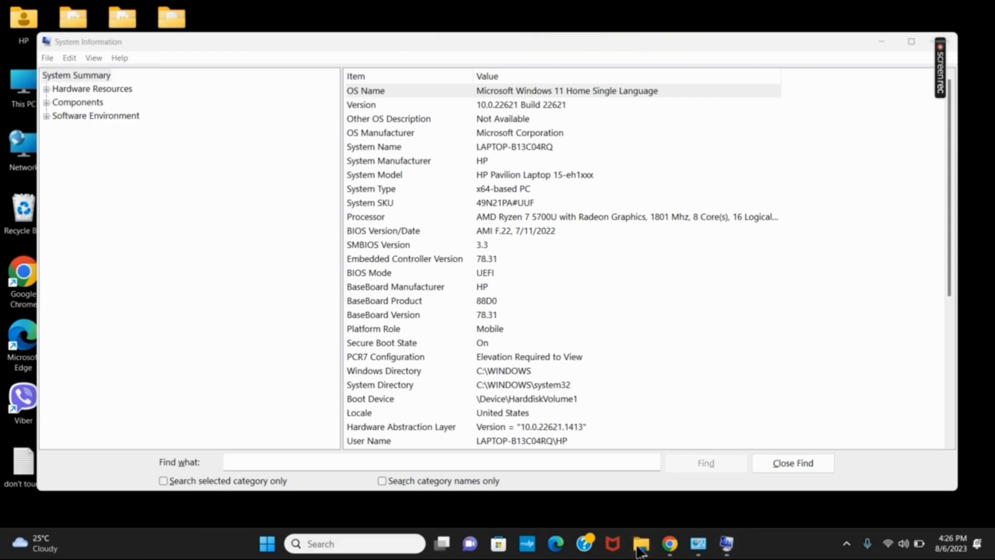
- Launch the Settings app from the taskbar, landing on the System page
click(640, 543)
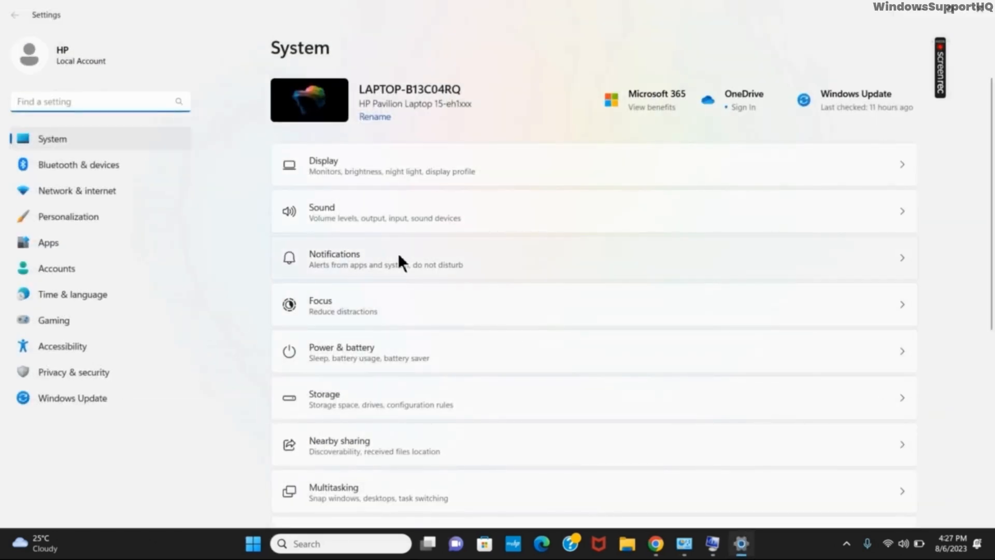
- Find 'developer' in Settings search and go to the For developers page
click(99, 100)
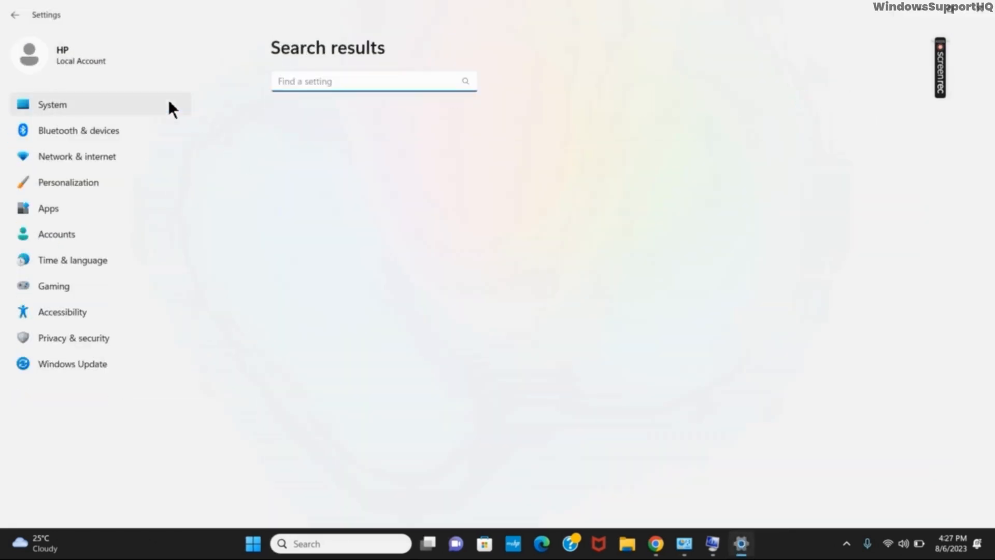
text(developer)
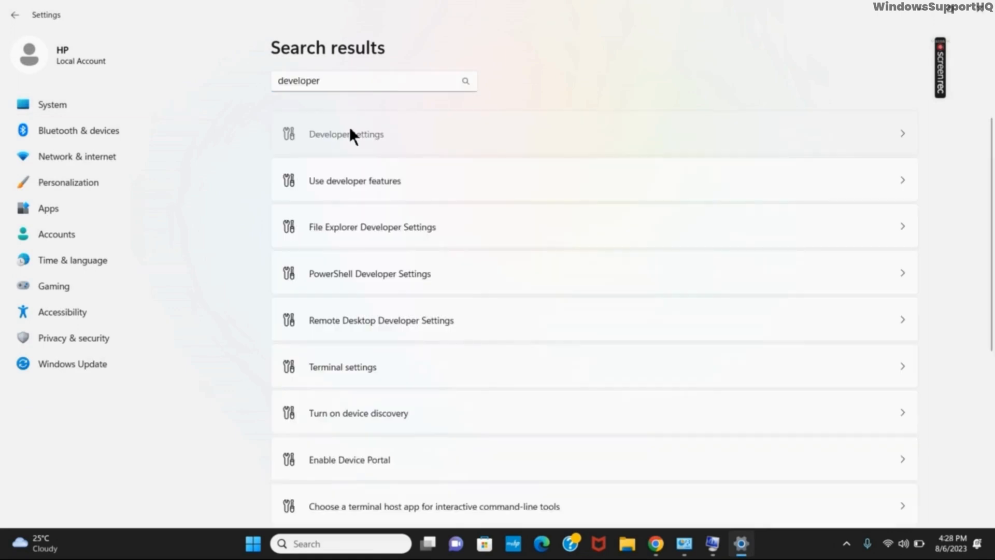
click(346, 134)
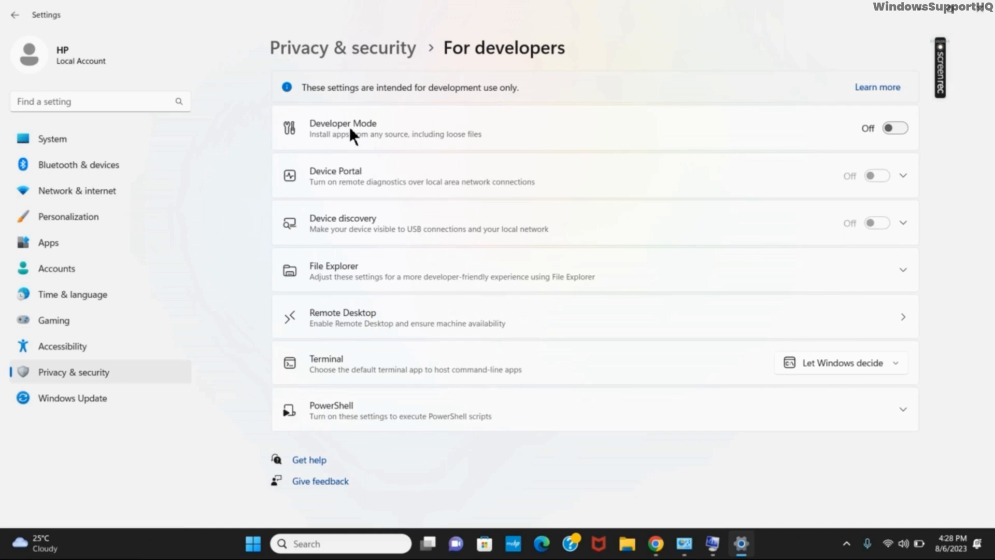
mouse_move(895, 127)
text(user acc)
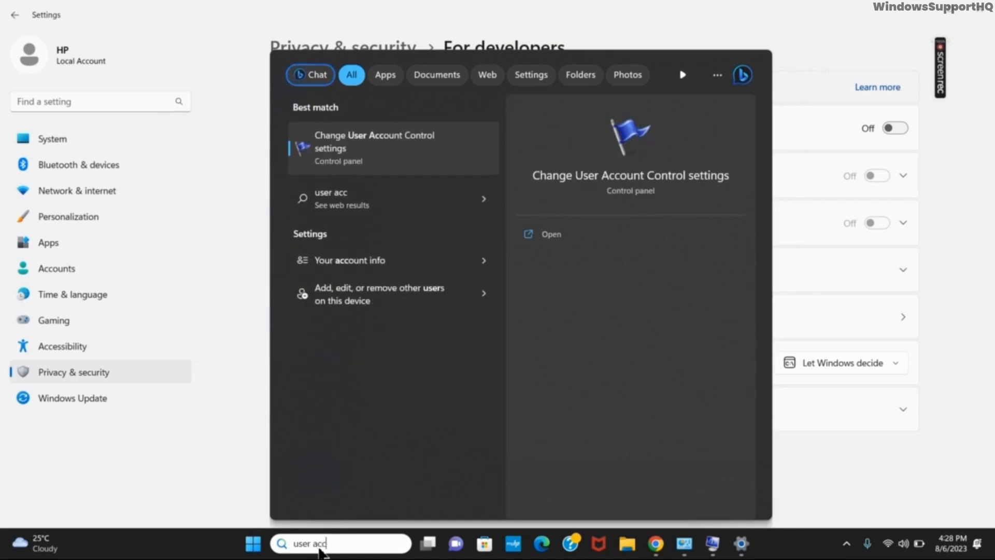
- Bring up User Account Control Settings to review the notification slider level
click(374, 147)
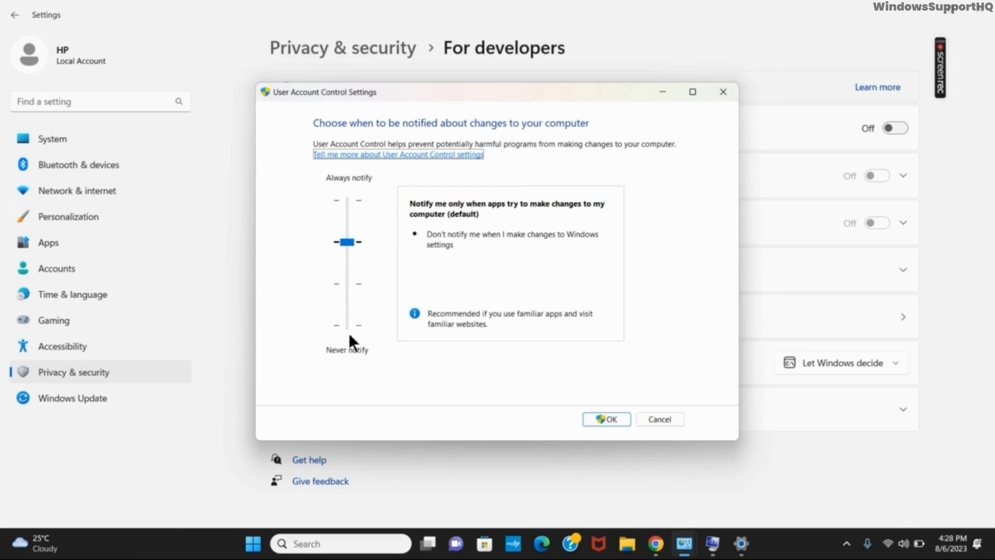
mouse_move(290, 543)
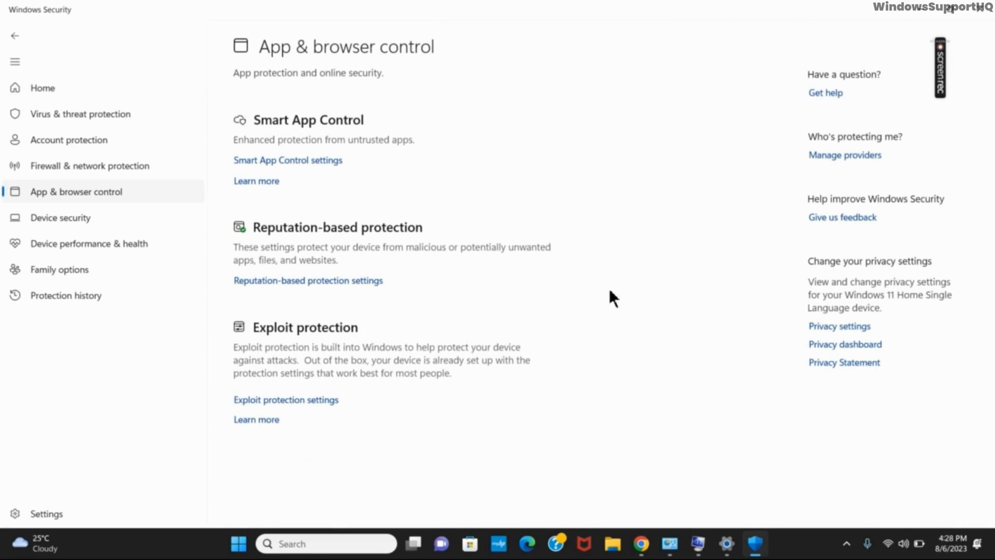
- In Reputation-based protection, switch Check apps and files off, then back on
click(308, 280)
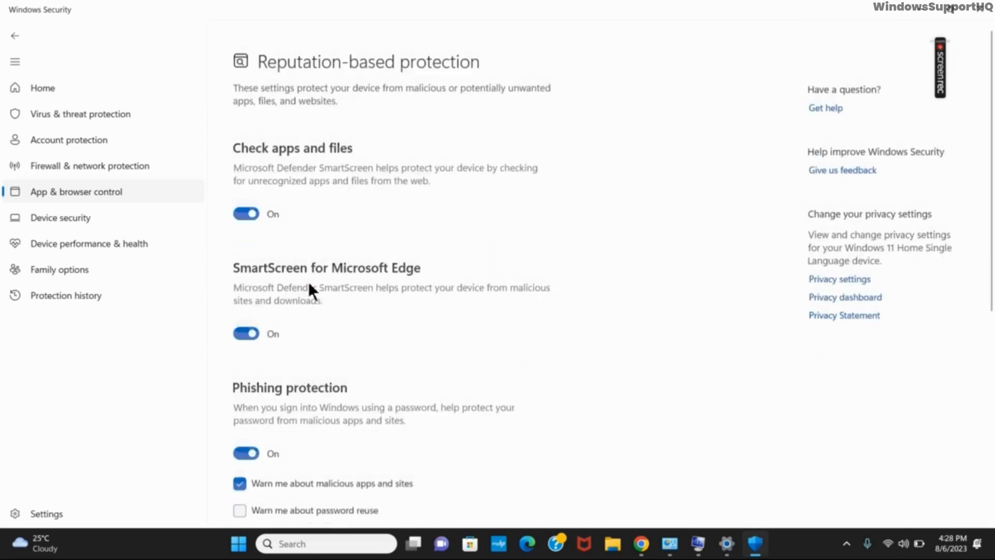
scroll(down, 3)
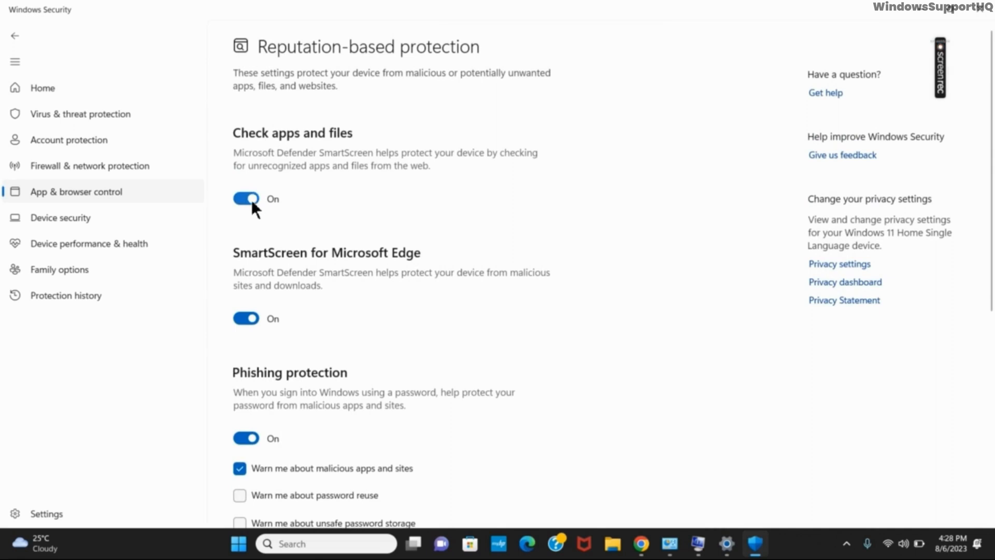
click(246, 199)
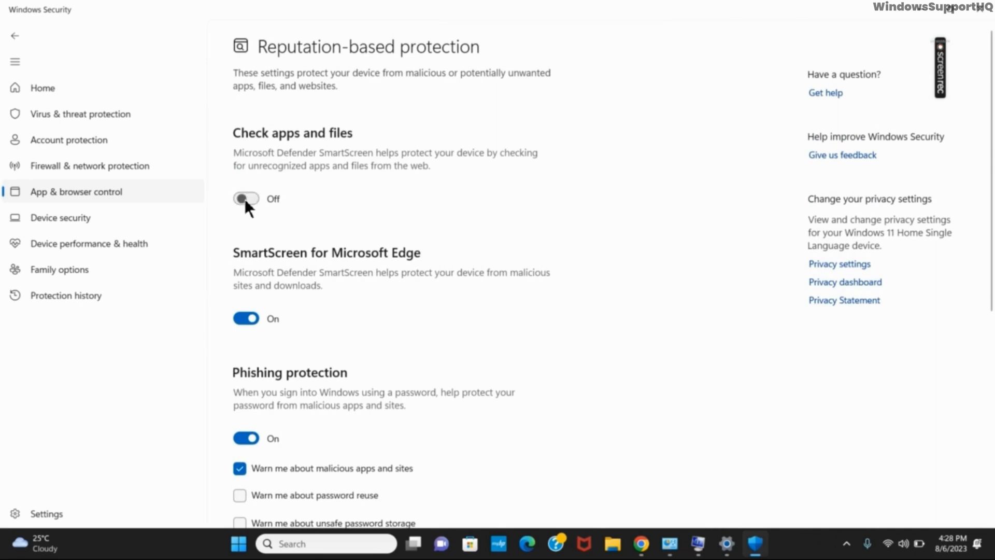
click(245, 198)
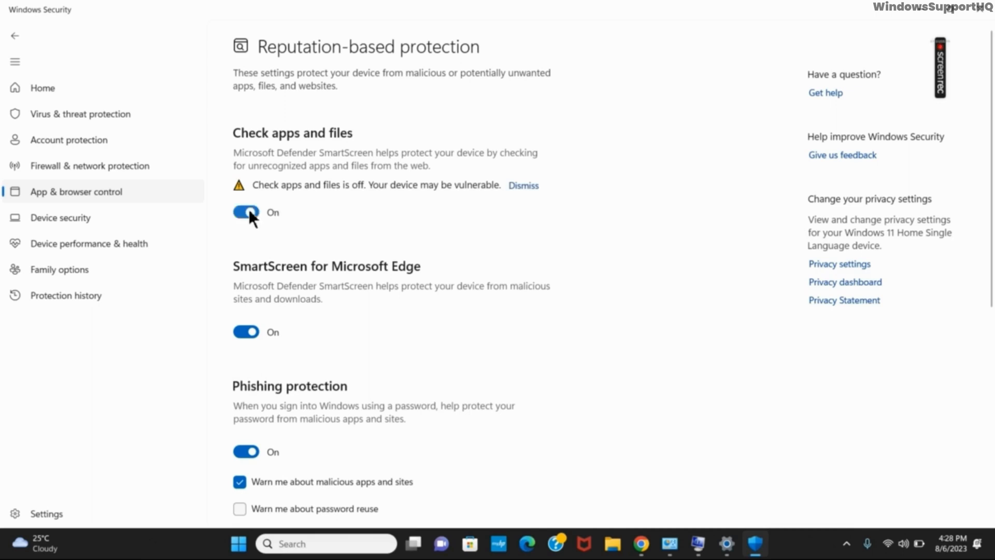